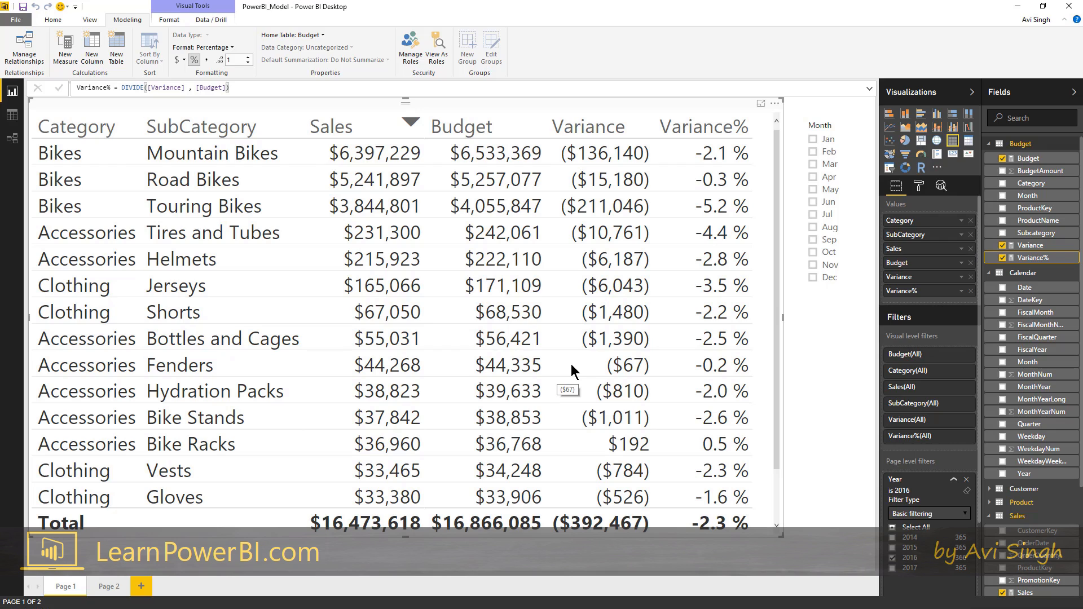
mouse_move(561, 370)
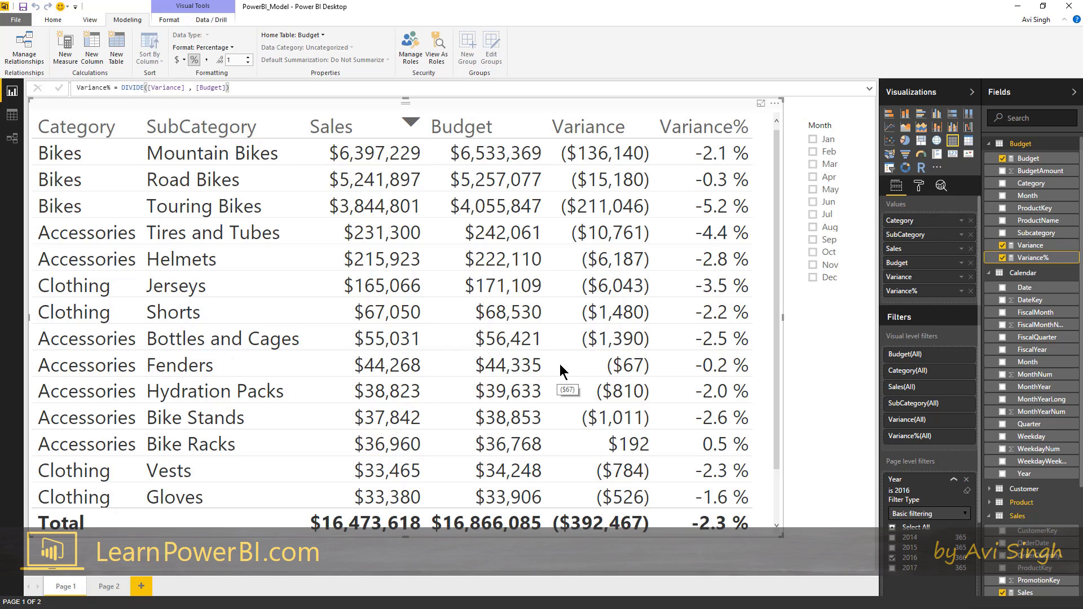
Show the formulas behind the Variance and Variance% measures
click(1030, 246)
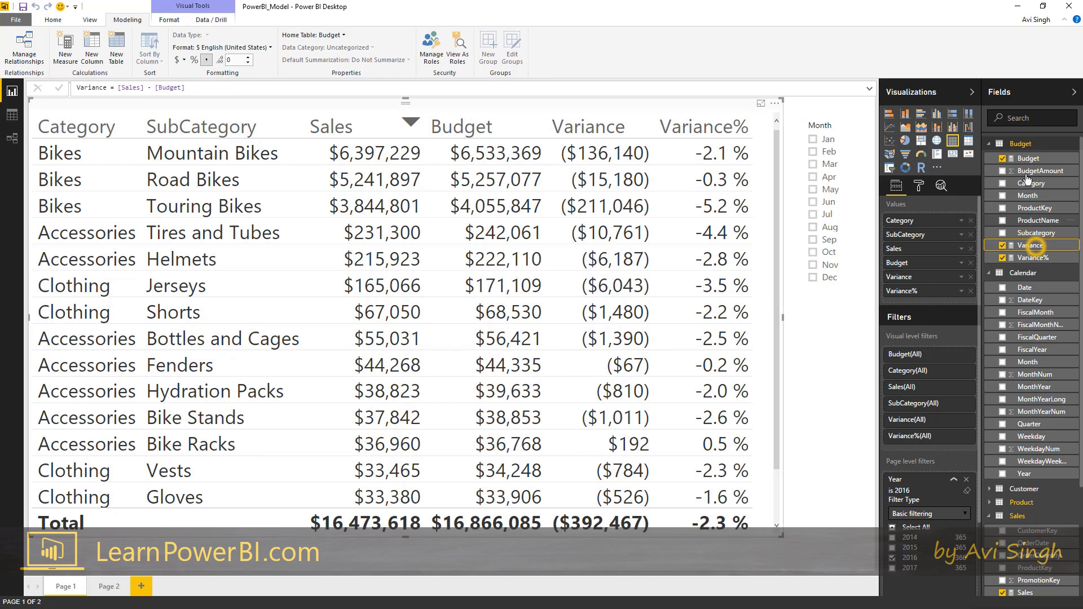
mouse_move(1030, 245)
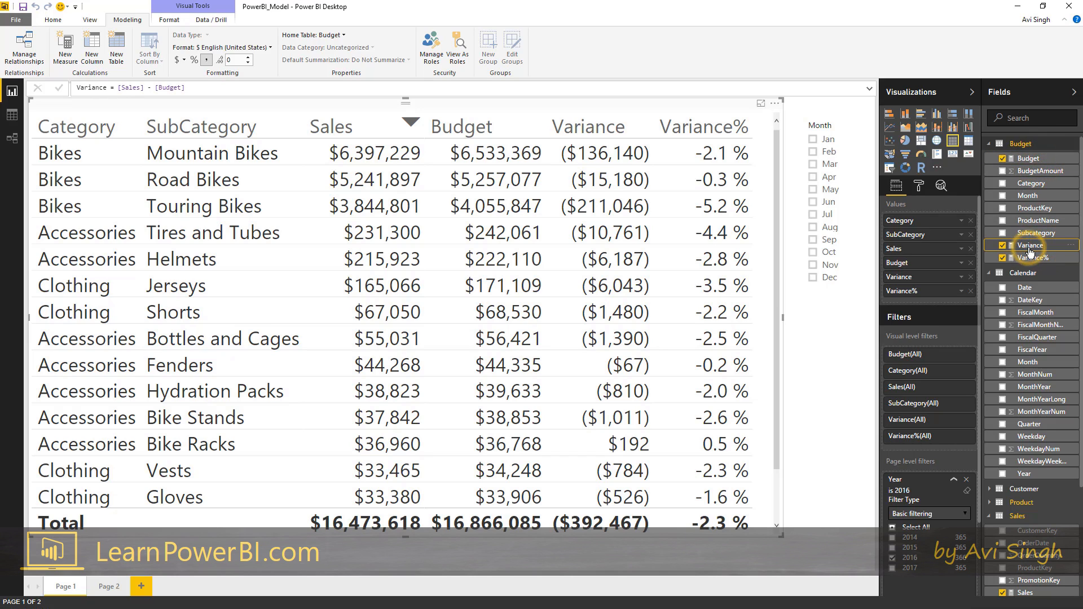
mouse_move(1030, 246)
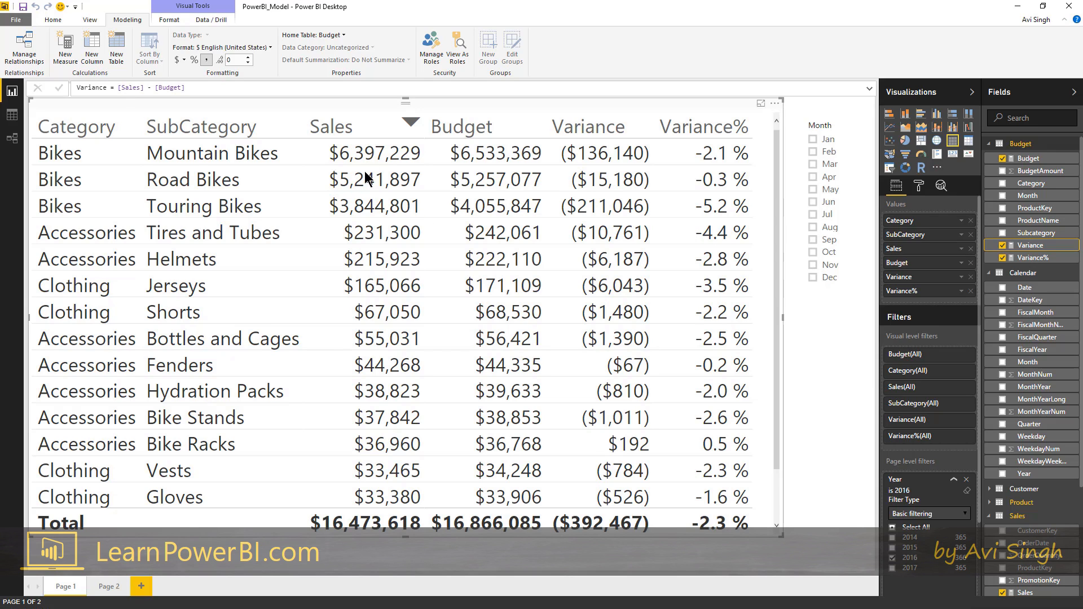
mouse_move(394, 159)
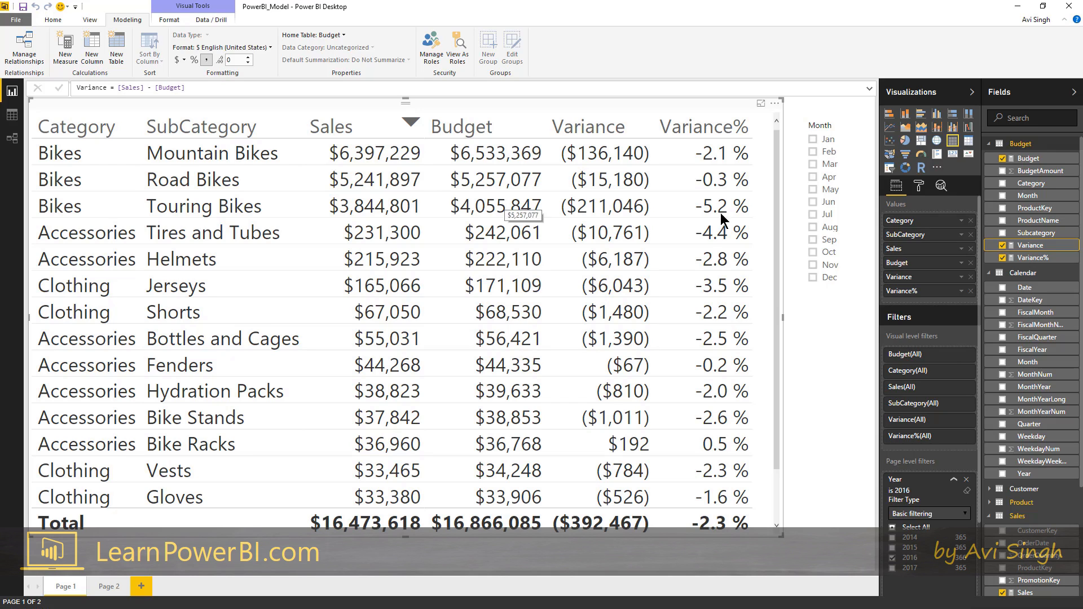
mouse_move(549, 218)
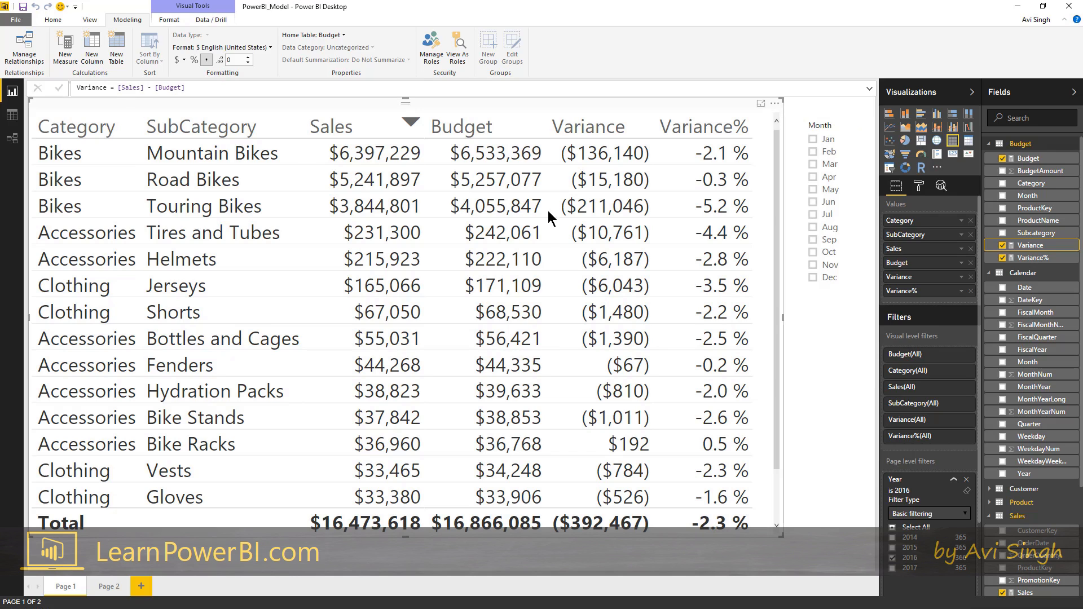
mouse_move(550, 238)
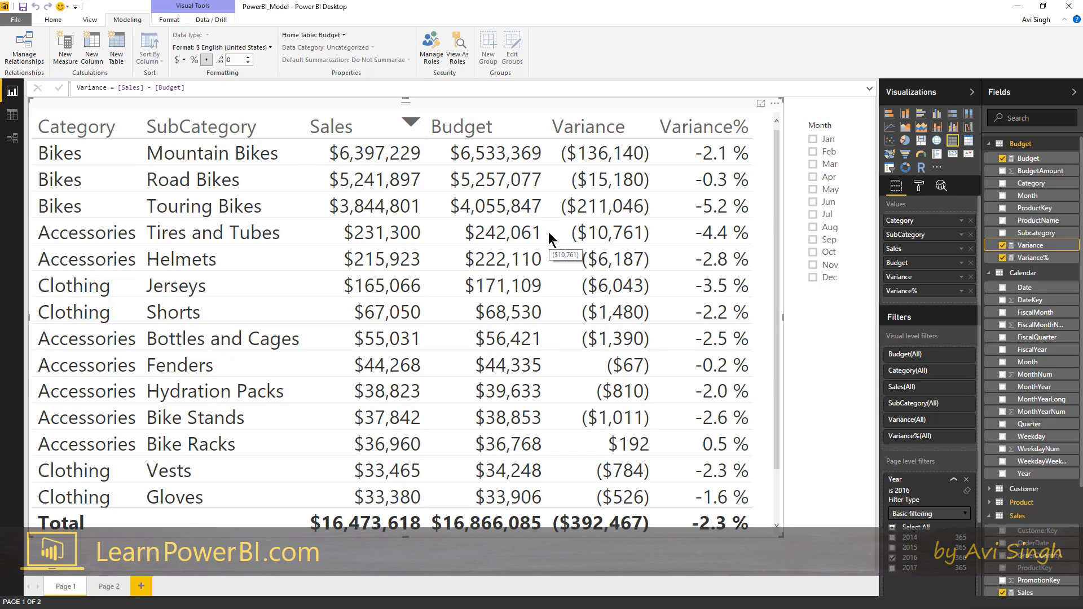
mouse_move(424, 166)
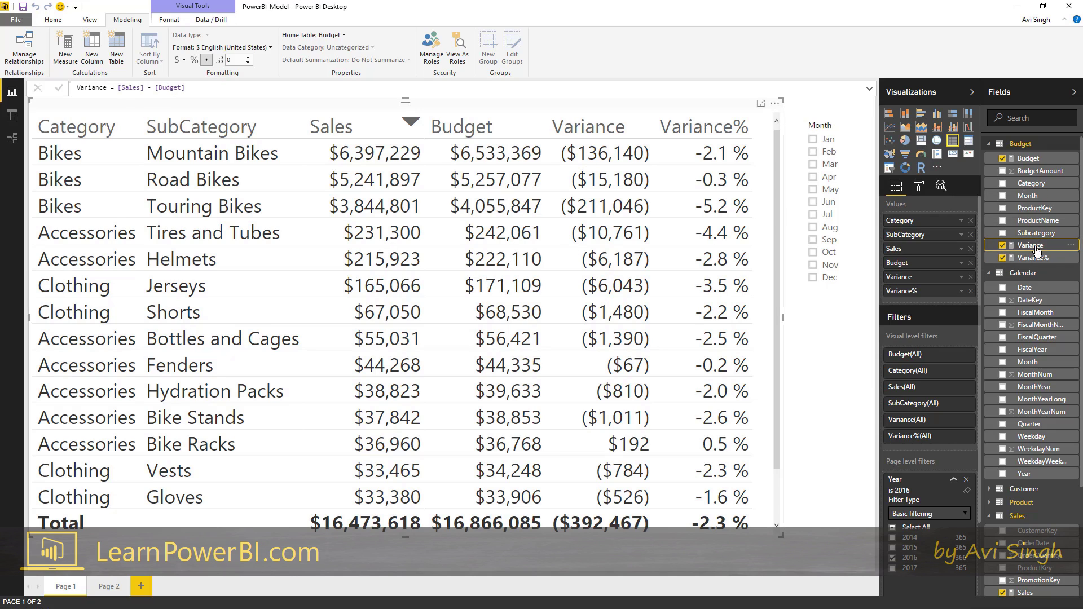
mouse_move(1030, 245)
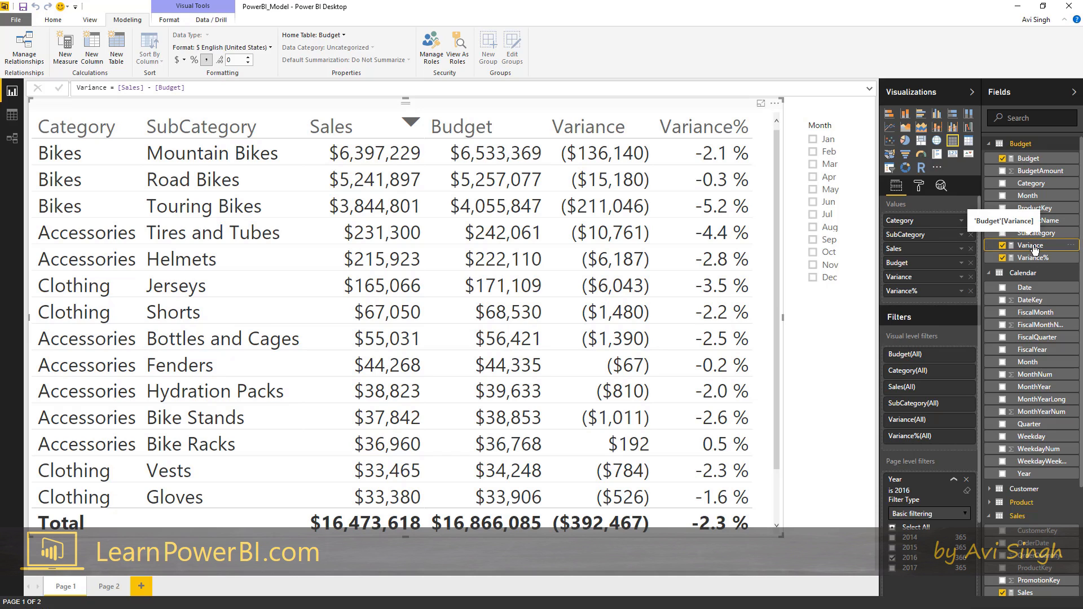
mouse_move(1029, 257)
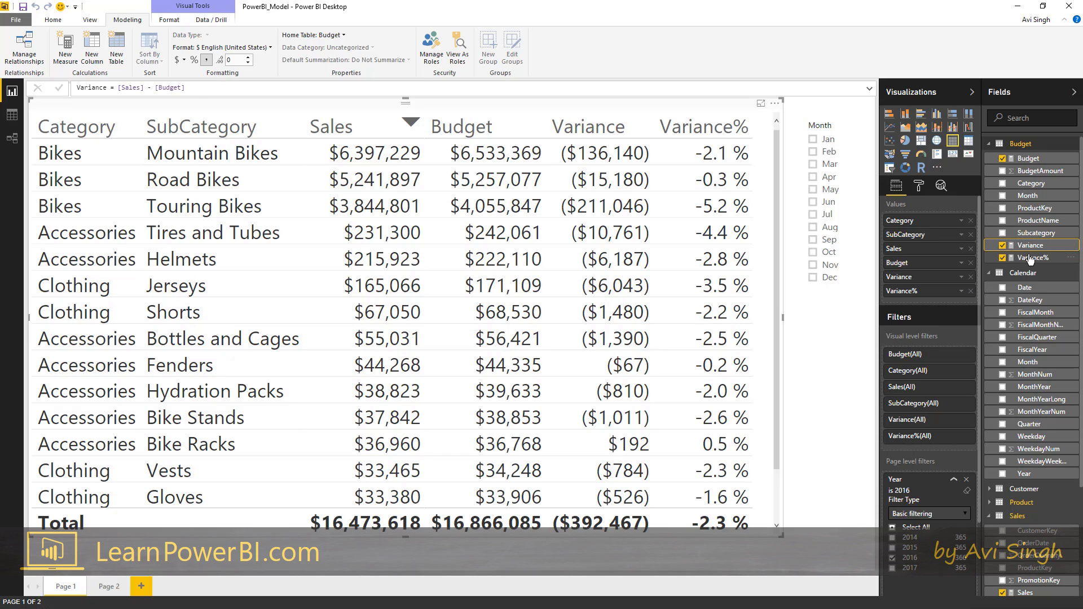
click(1032, 257)
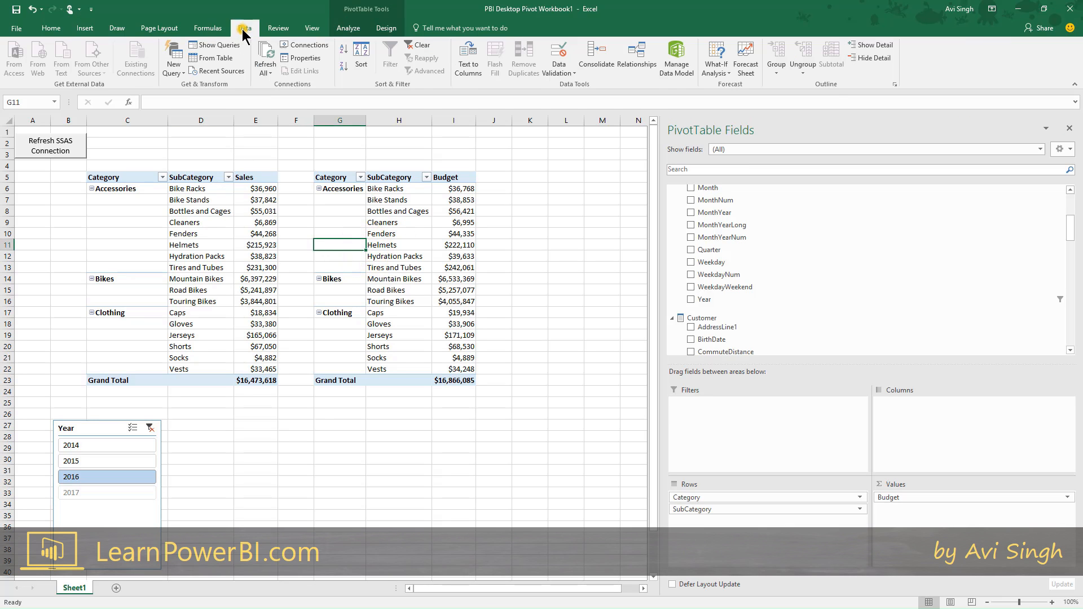
scroll(up, 3)
text(=)
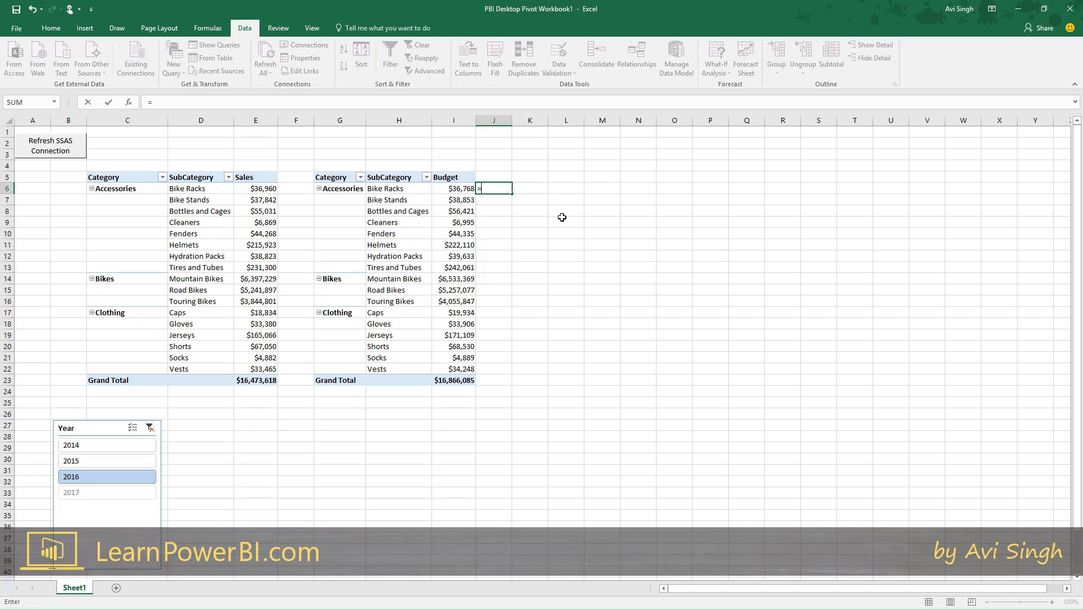
mouse_move(539, 212)
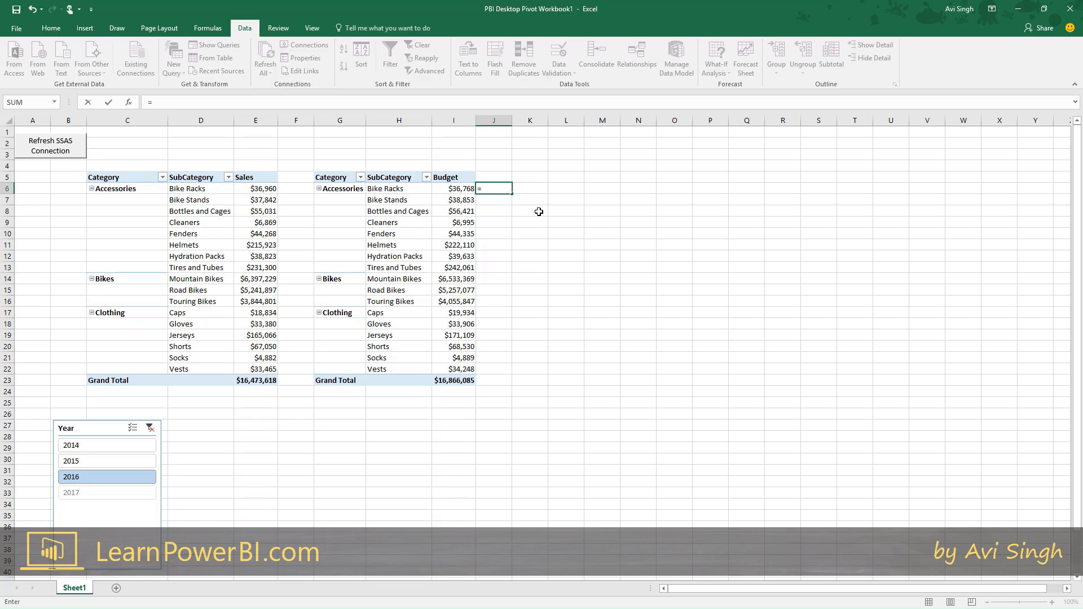
Enter =E6-I6 in column J beside the Budget pivot and autofit column J
click(255, 189)
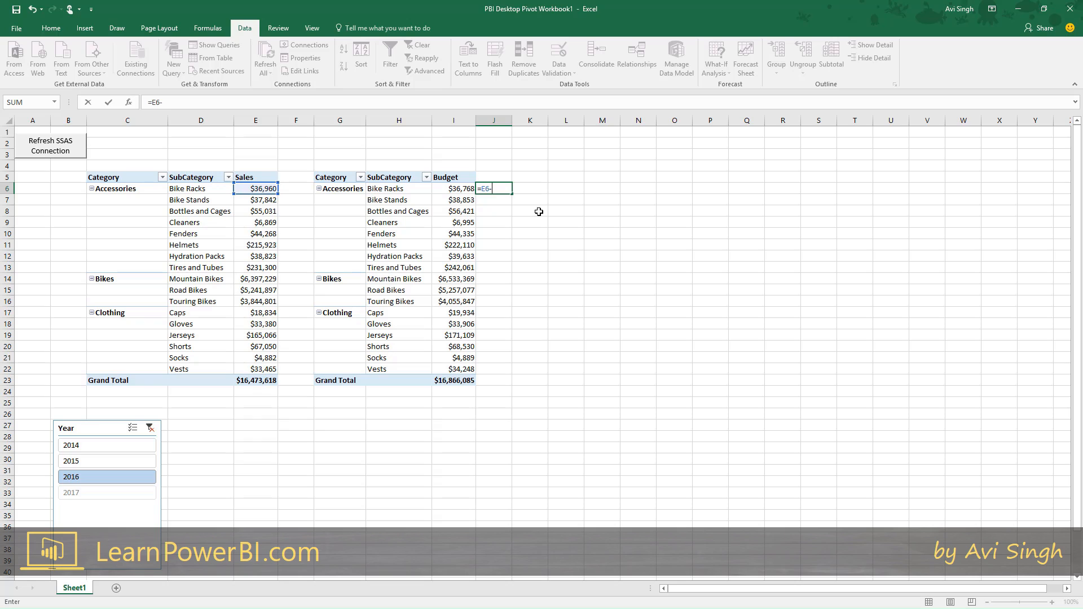
text(I)
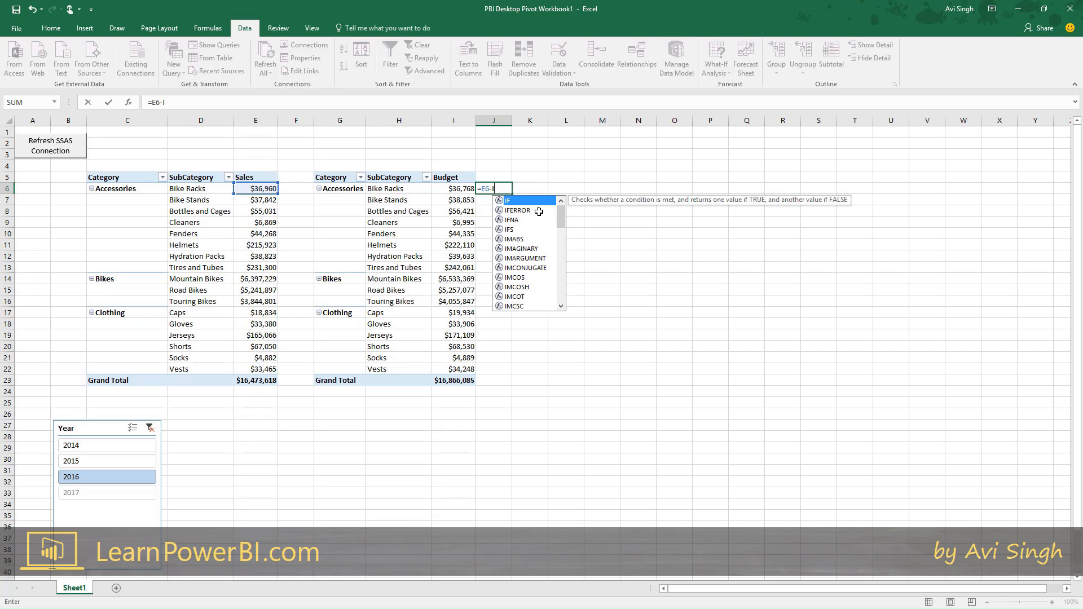
key(Return)
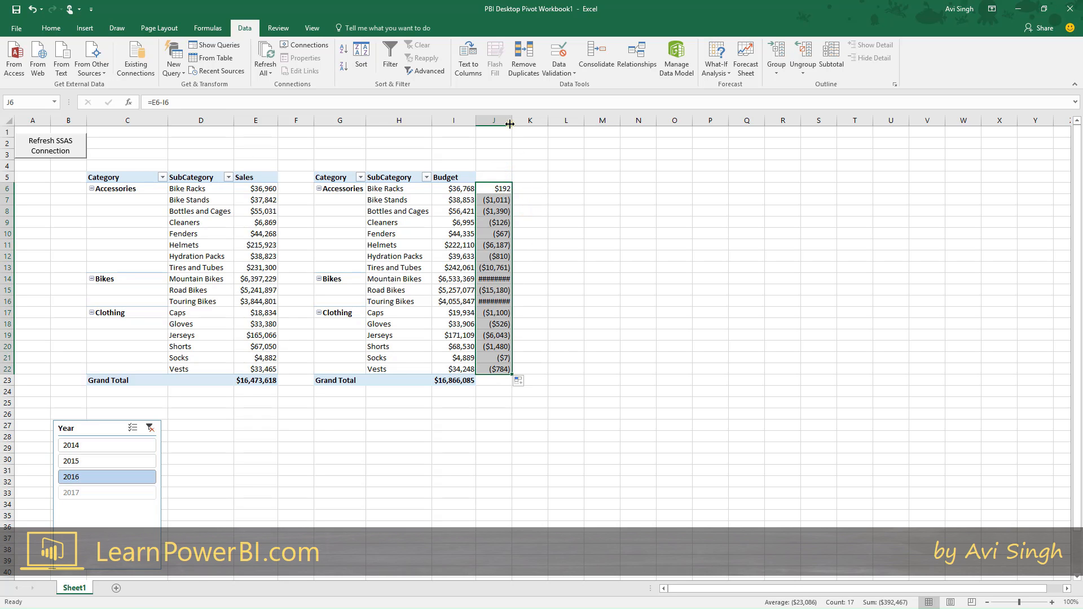
click(569, 256)
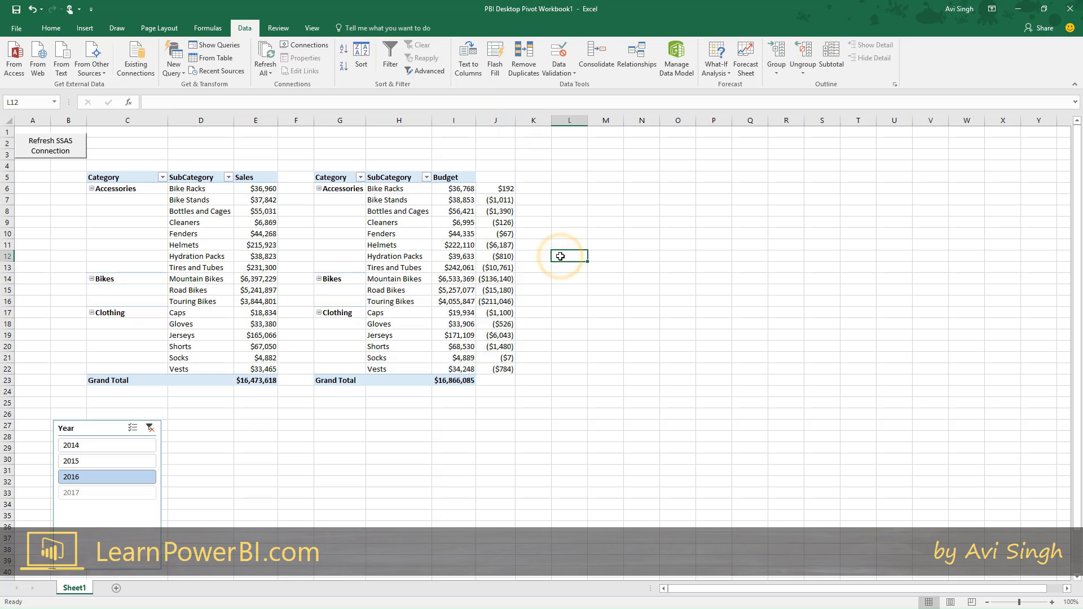
mouse_move(373, 208)
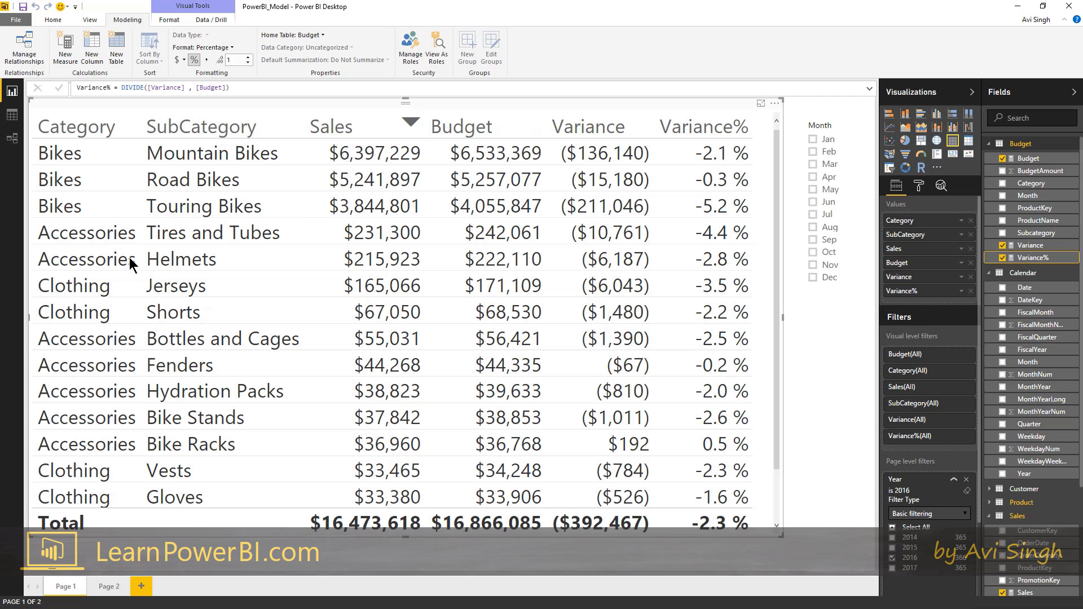
mouse_move(599, 449)
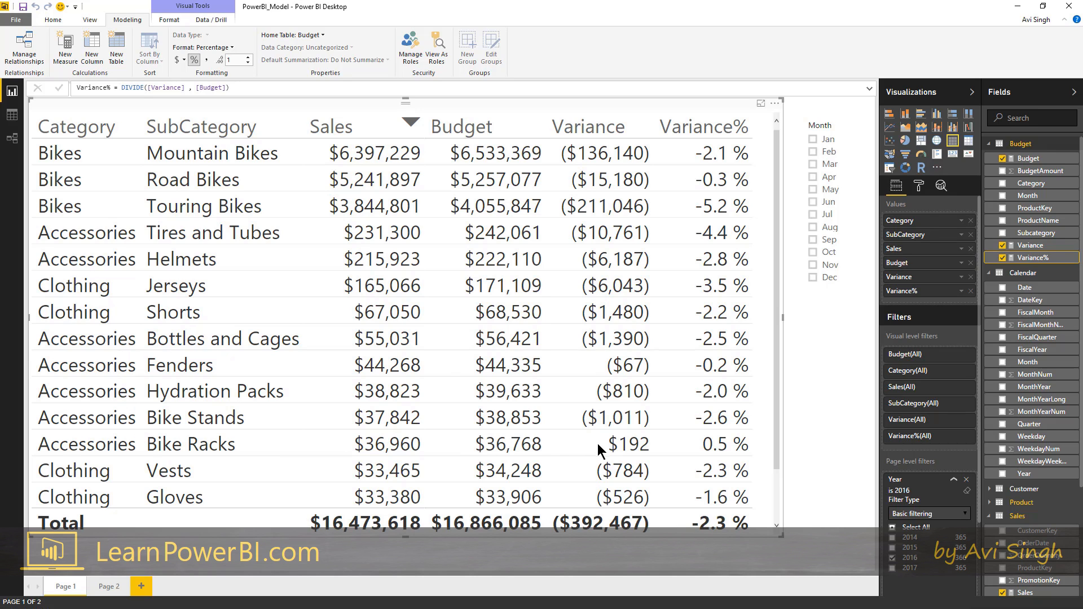
mouse_move(639, 453)
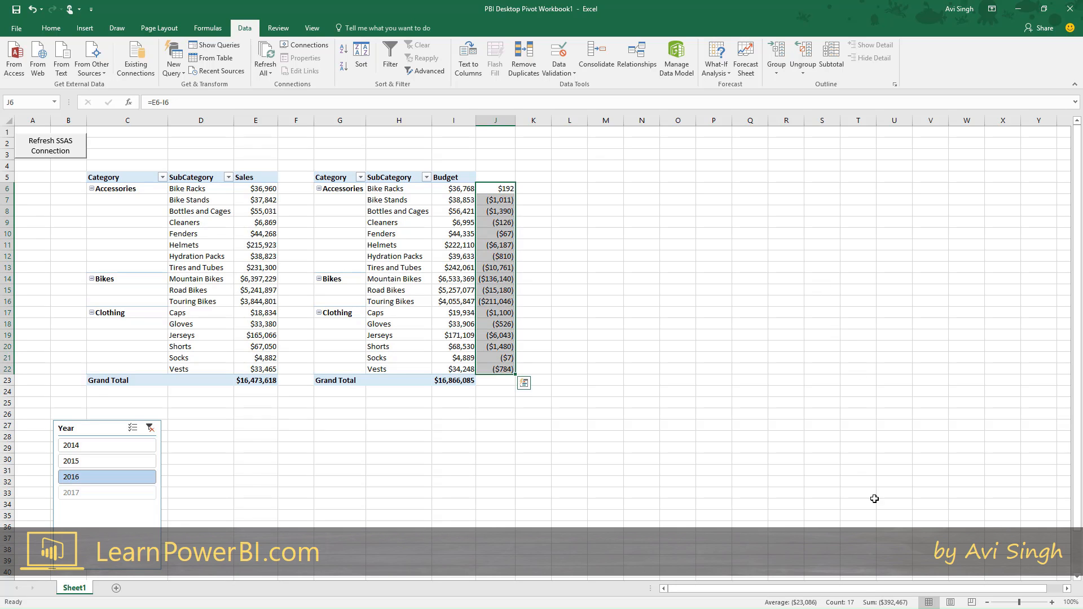
mouse_move(636, 419)
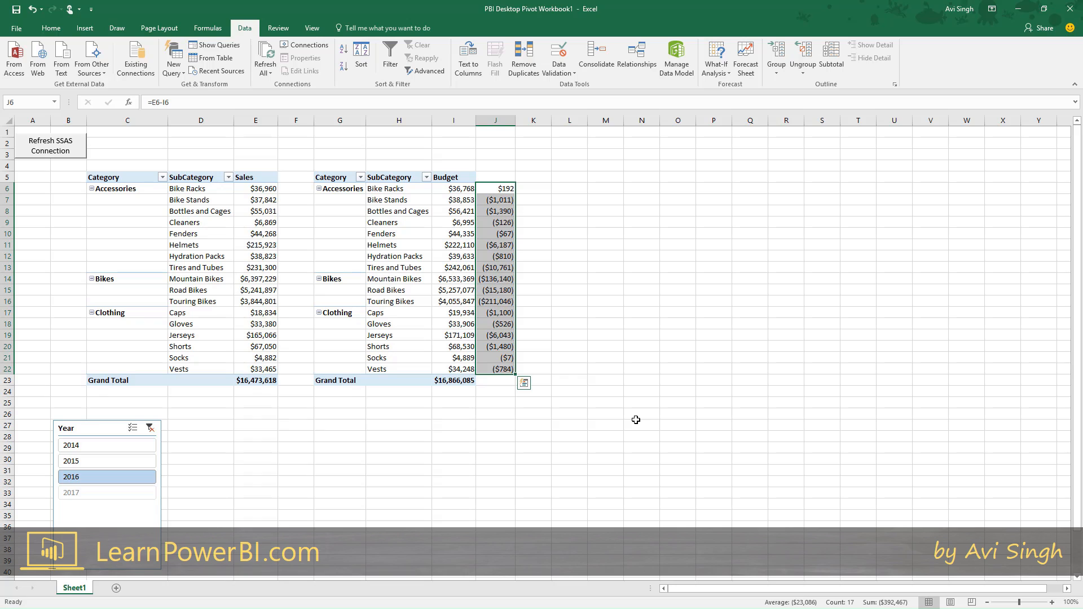
Inspect column J variance formulas like =E14-I14, then select a Budget pivot cell
click(497, 188)
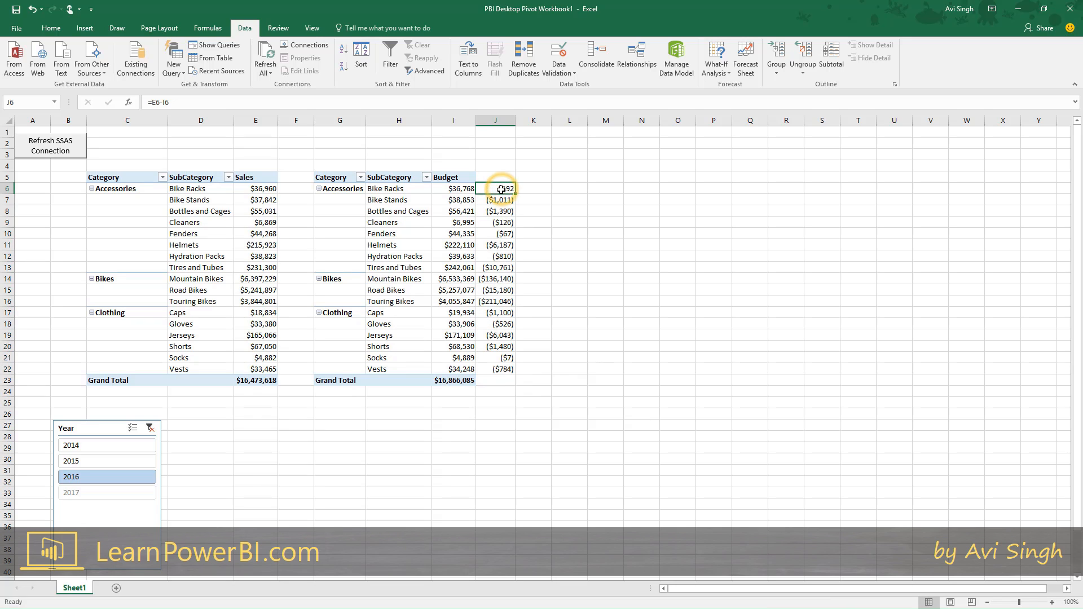
click(495, 233)
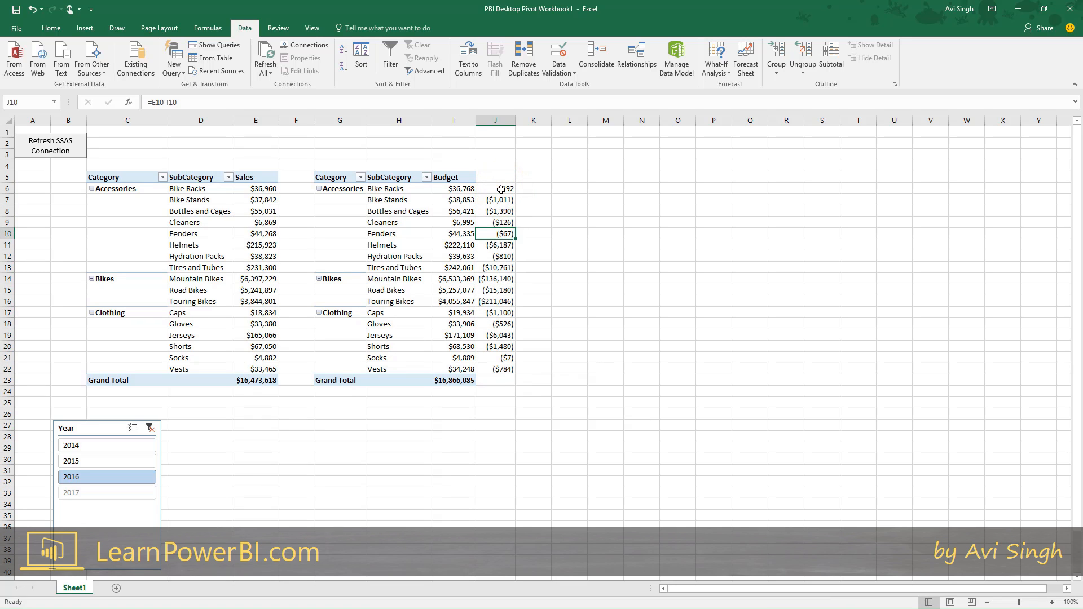
click(495, 188)
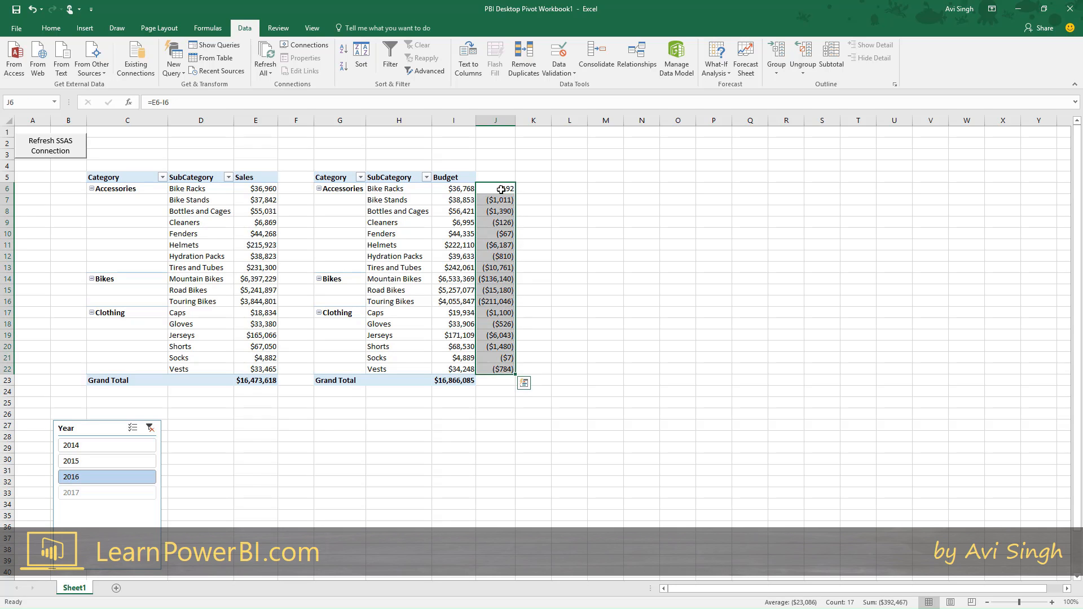
mouse_move(529, 207)
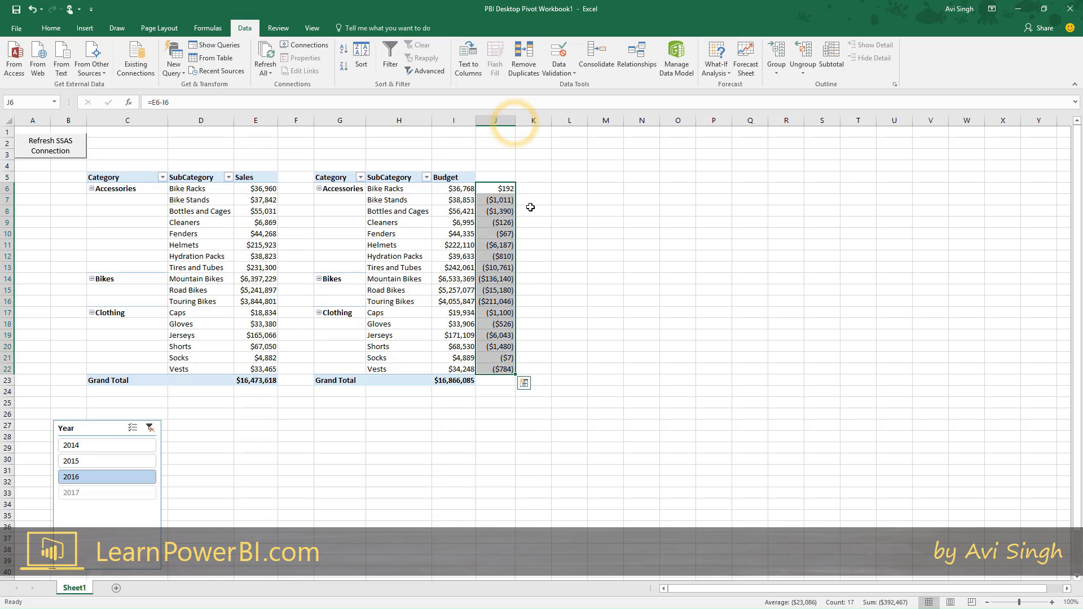
mouse_move(516, 272)
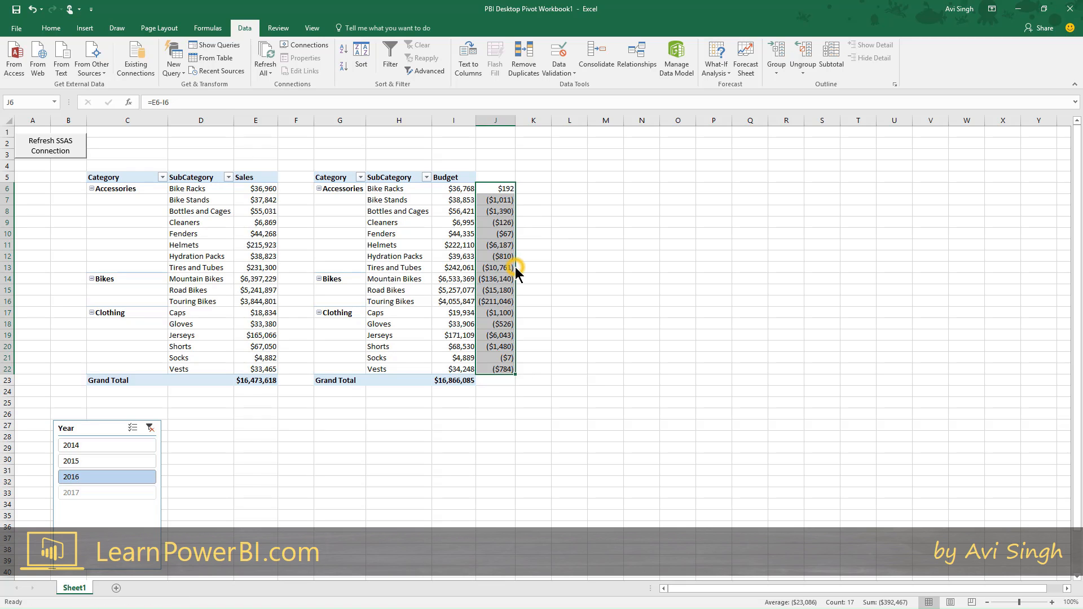
click(495, 278)
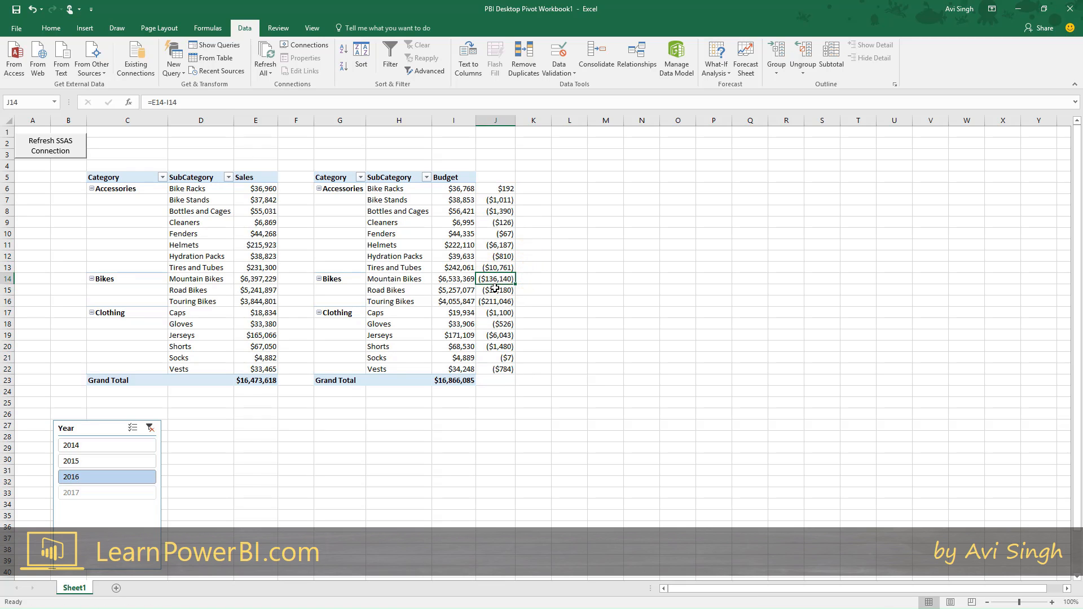
click(399, 279)
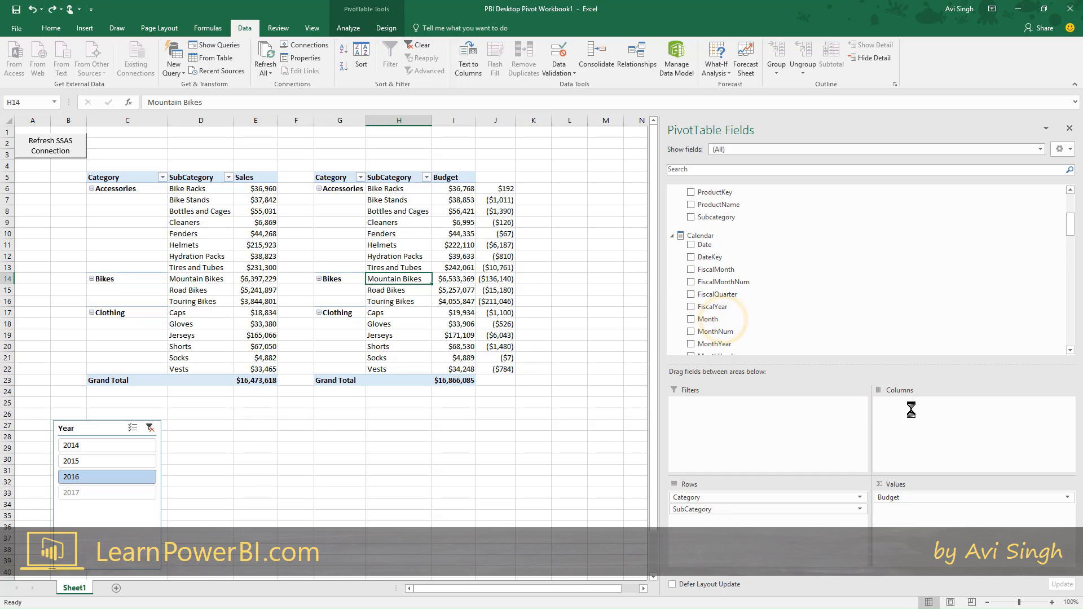
Add Month to the Budget pivot's Columns area
click(692, 319)
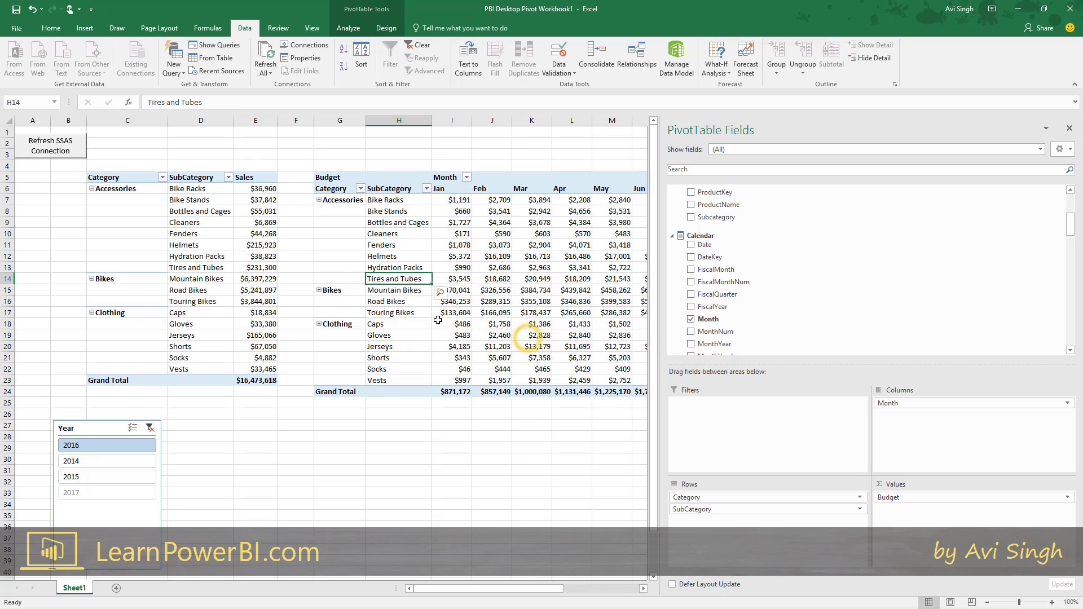
mouse_move(911, 403)
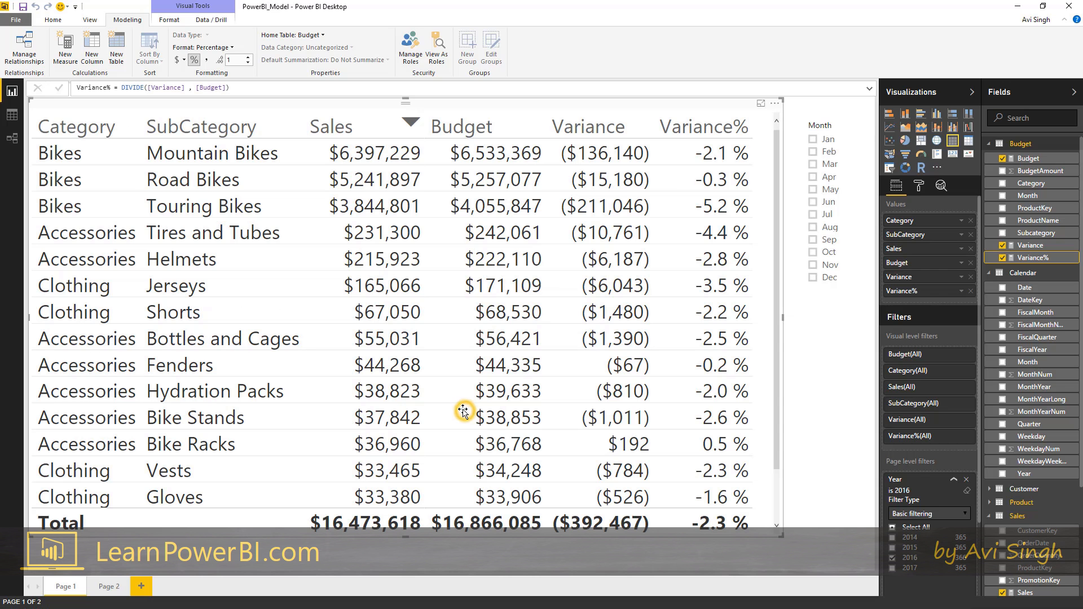
mouse_move(585, 252)
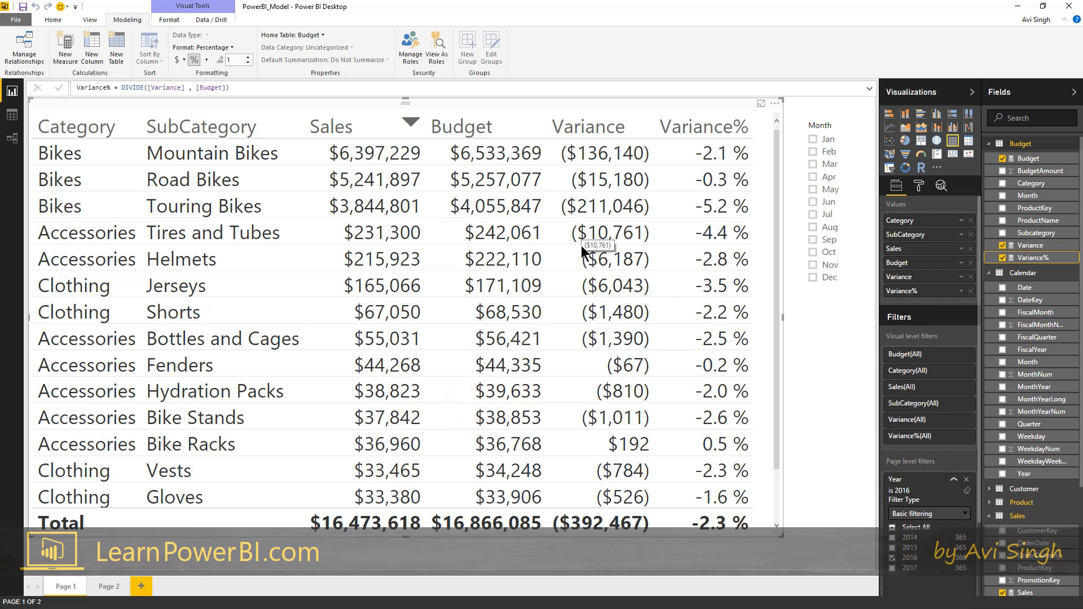
mouse_move(584, 266)
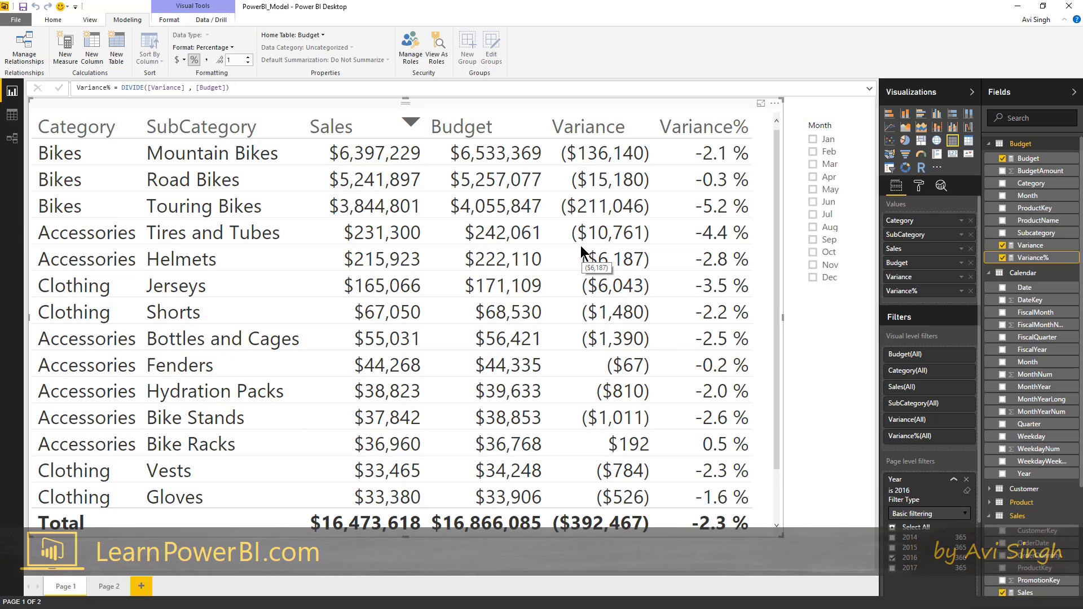
mouse_move(435, 343)
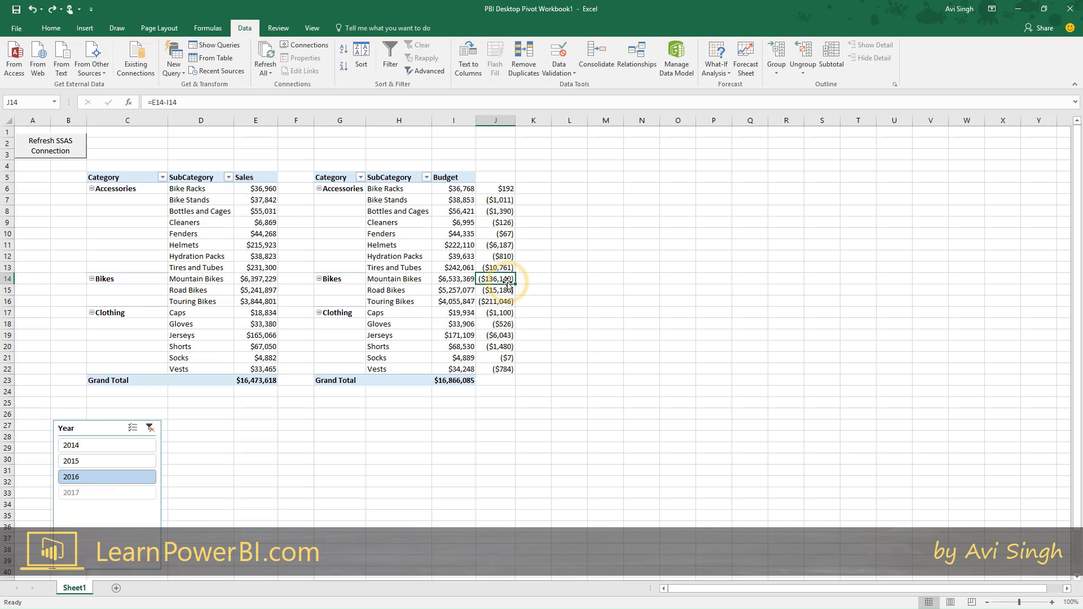
click(495, 189)
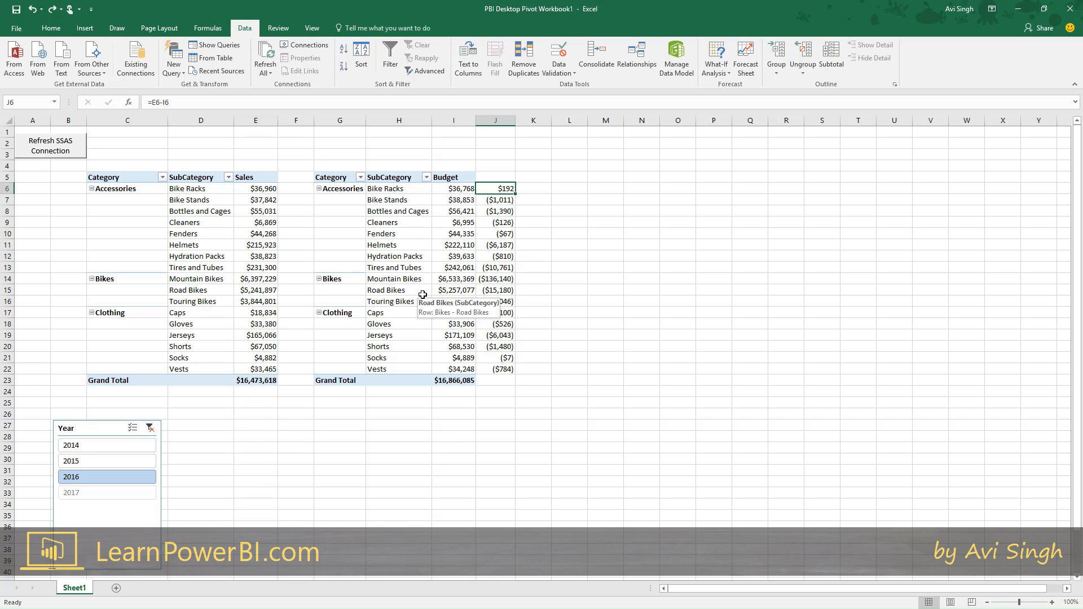
mouse_move(499, 372)
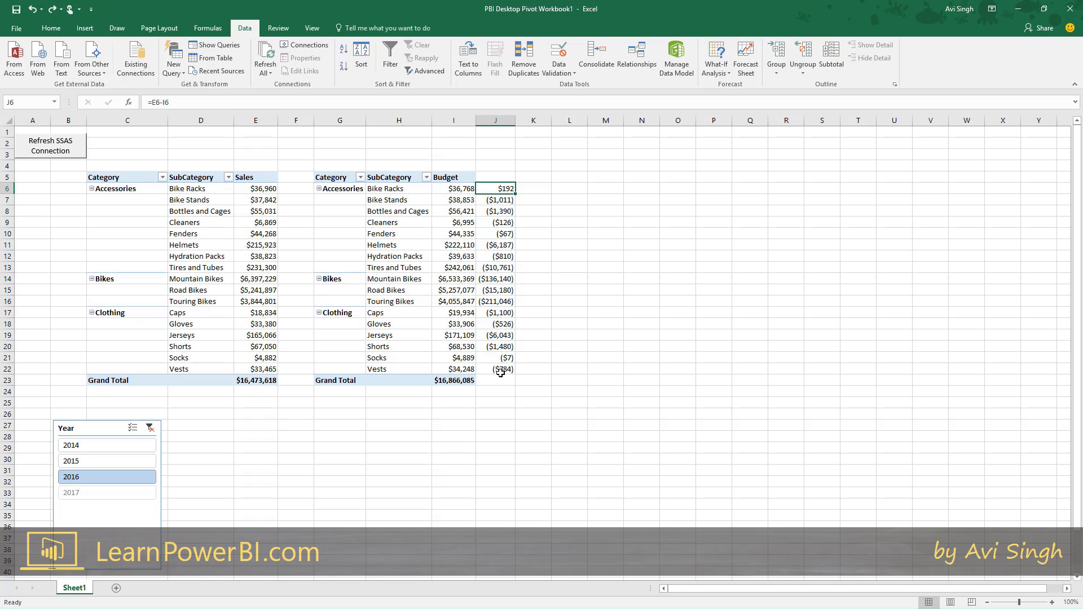
click(496, 357)
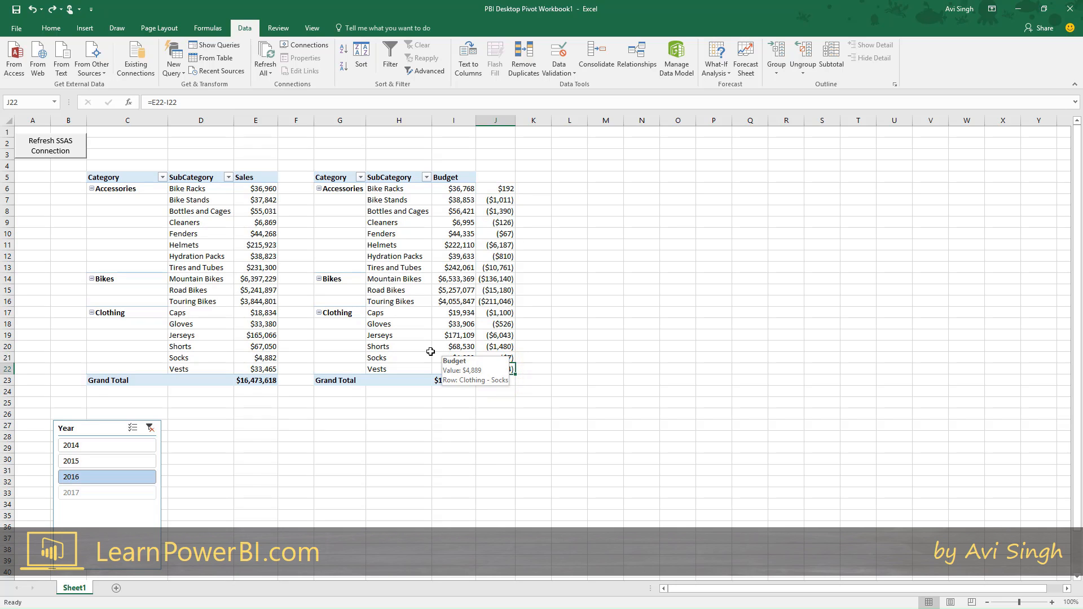
mouse_move(427, 201)
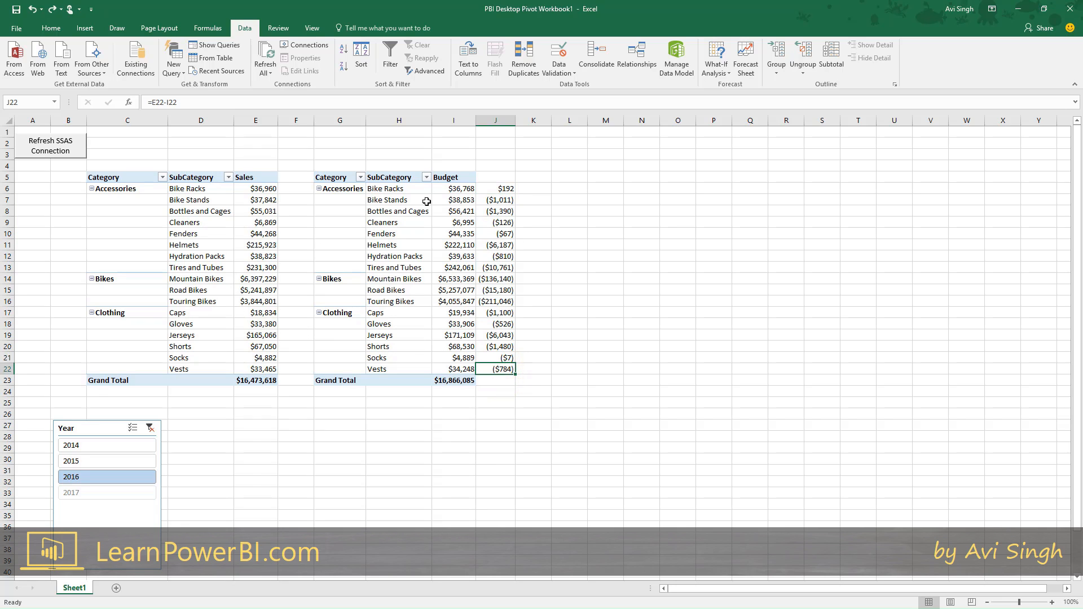
mouse_move(420, 270)
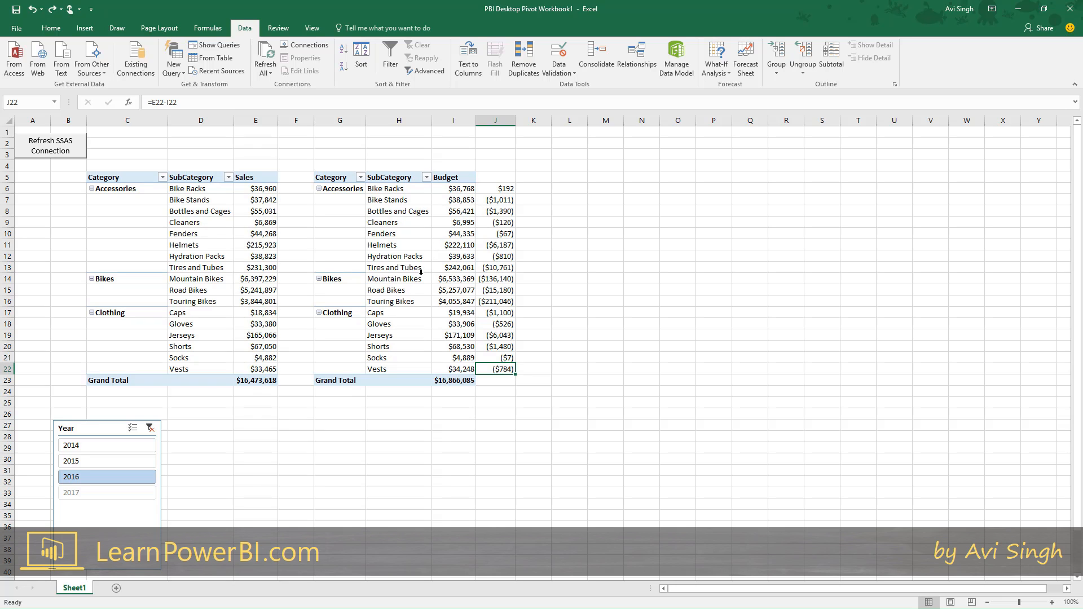
mouse_move(437, 314)
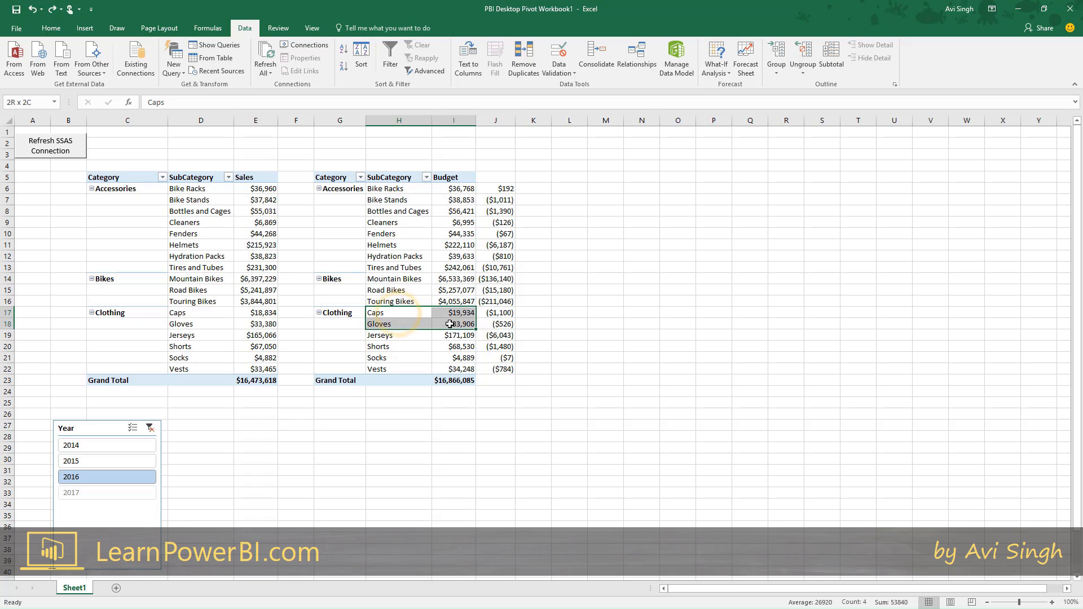
Hide the Caps and Gloves items from the Budget pivot using Hide Selected Items
click(452, 319)
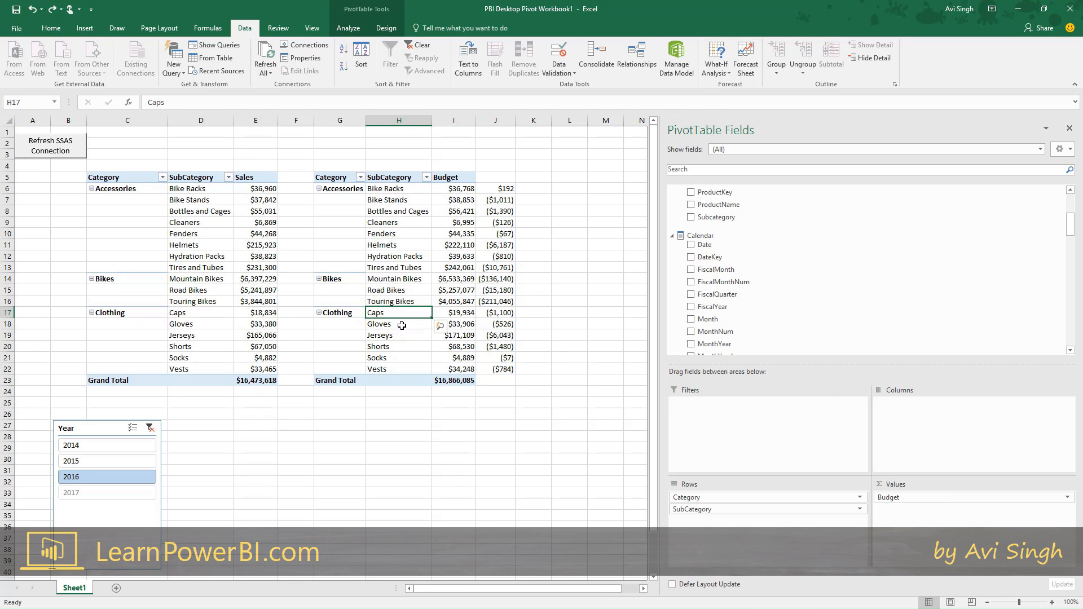
right_click(379, 324)
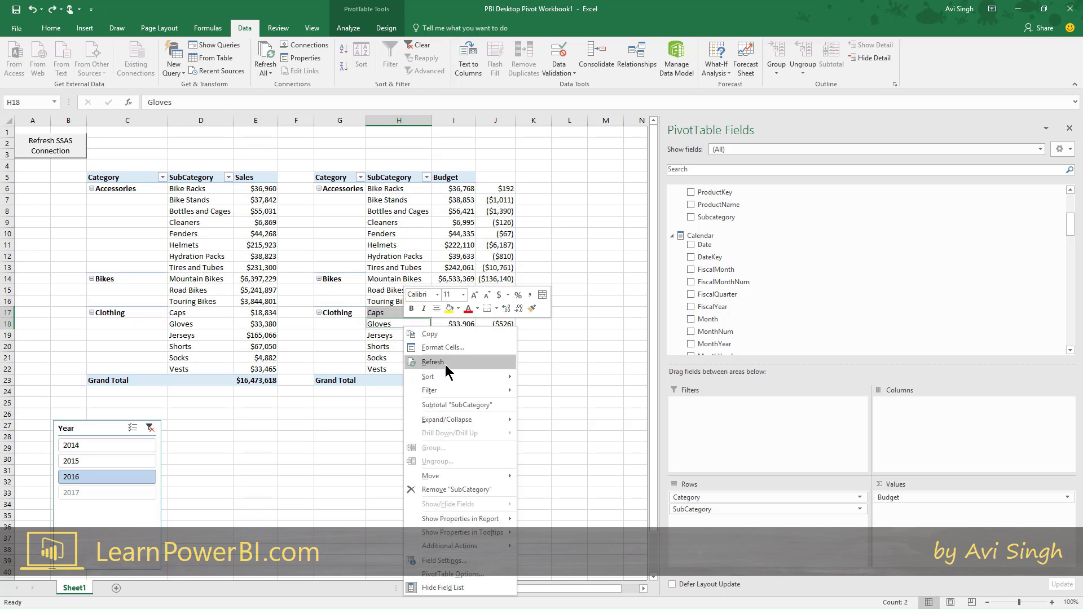
click(432, 361)
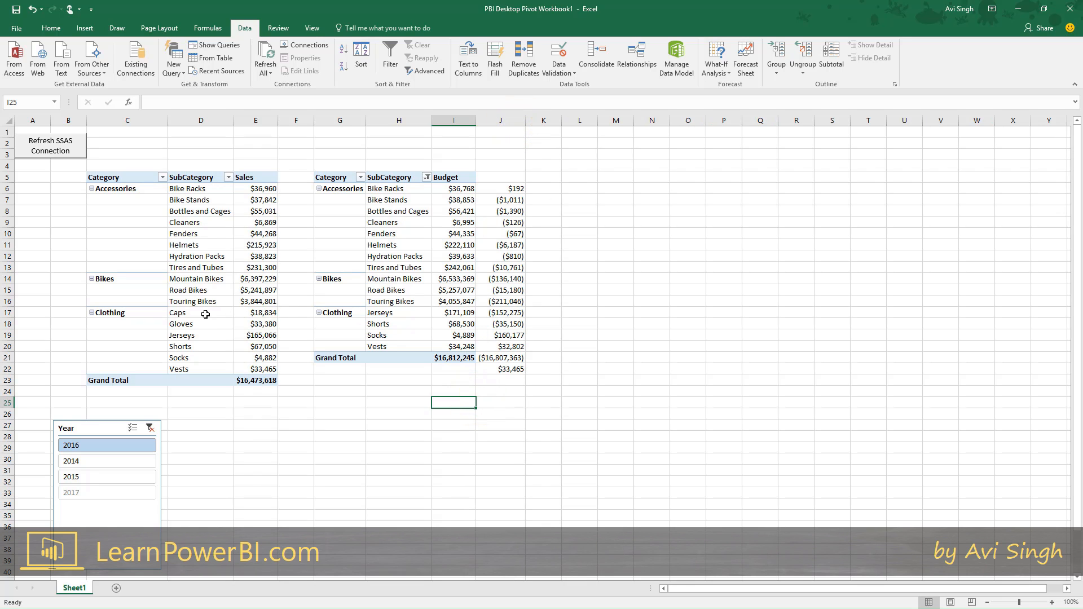
mouse_move(178, 312)
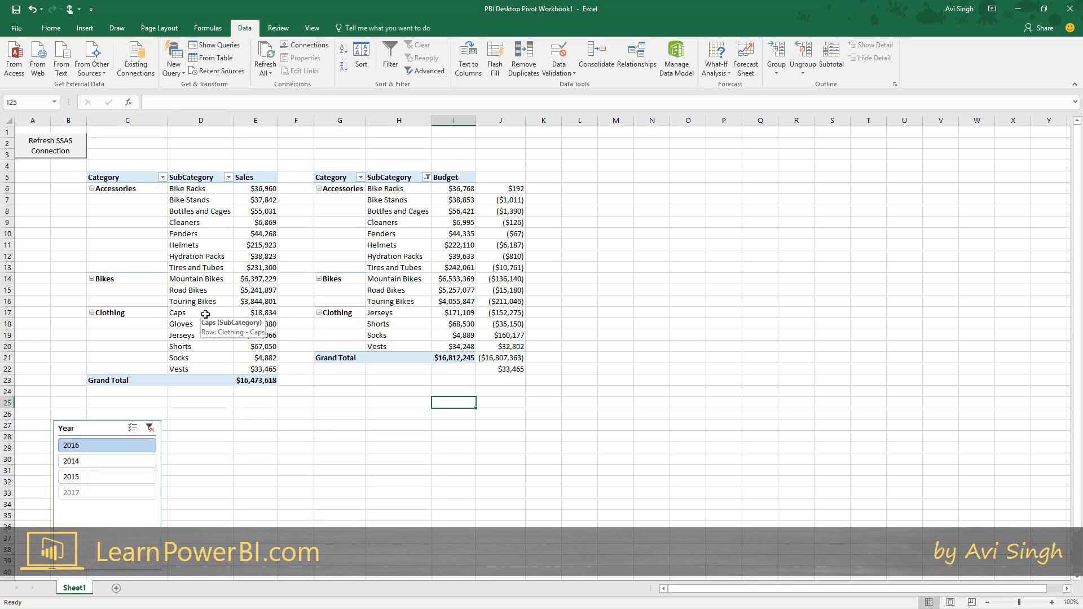
Open the Jerseys variance formula =E17-I17 to see which cells it references
click(201, 313)
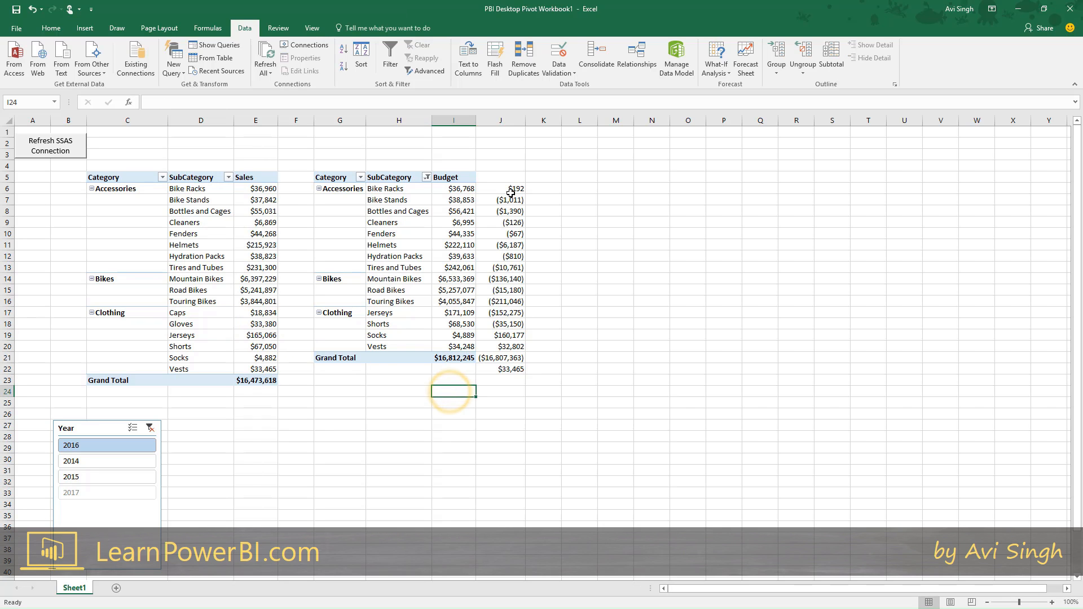
click(500, 189)
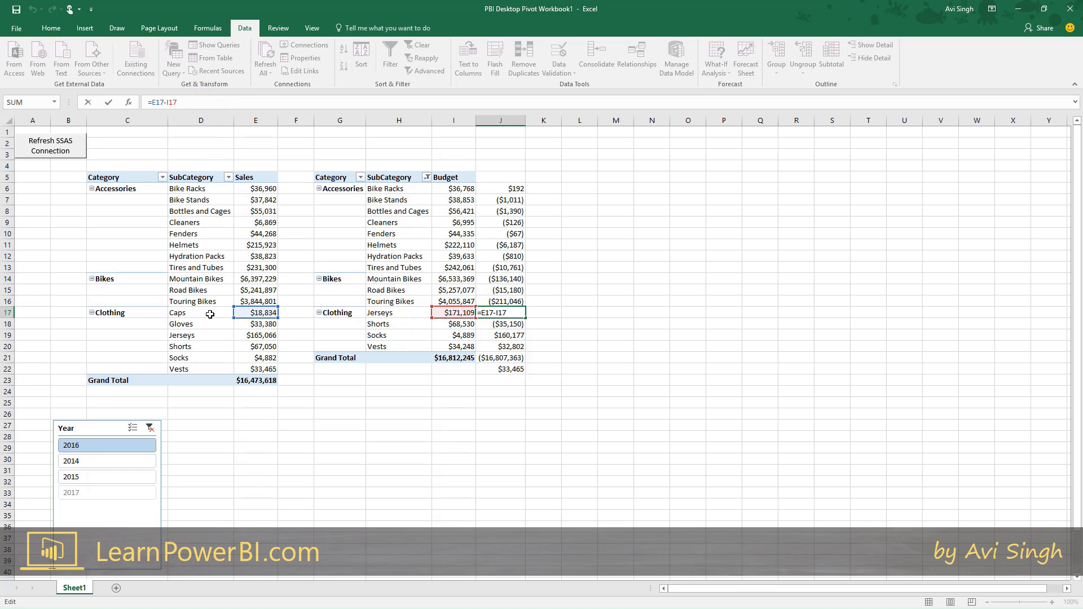
mouse_move(447, 312)
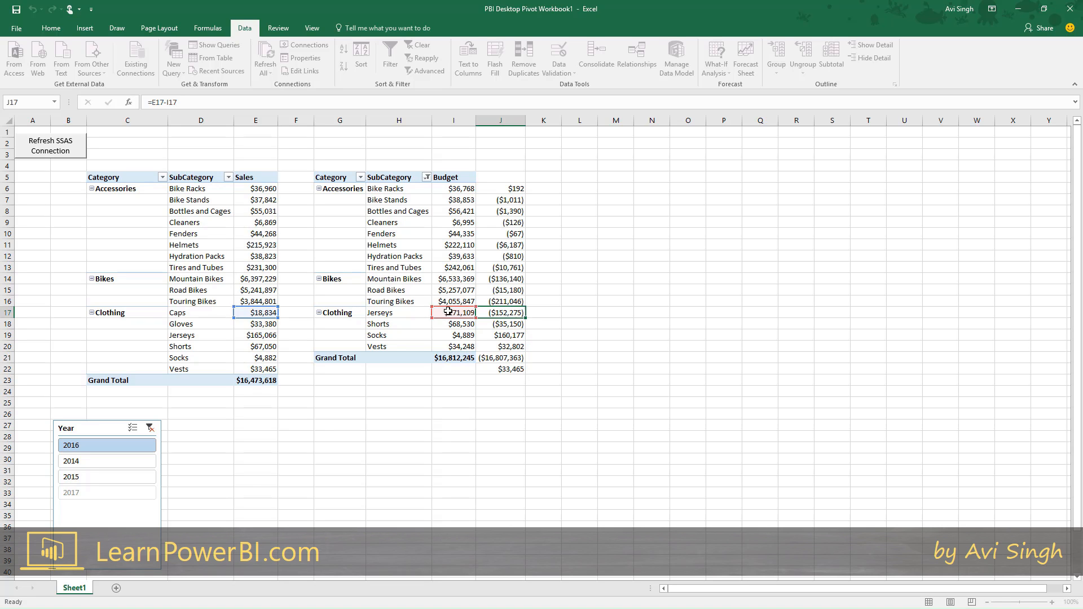
click(501, 312)
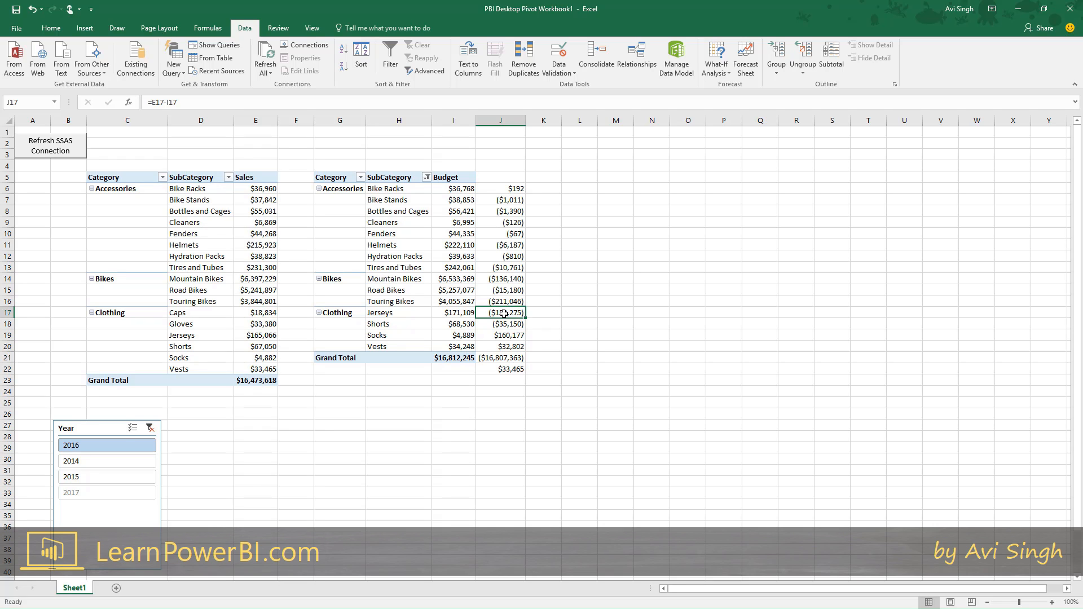
click(500, 189)
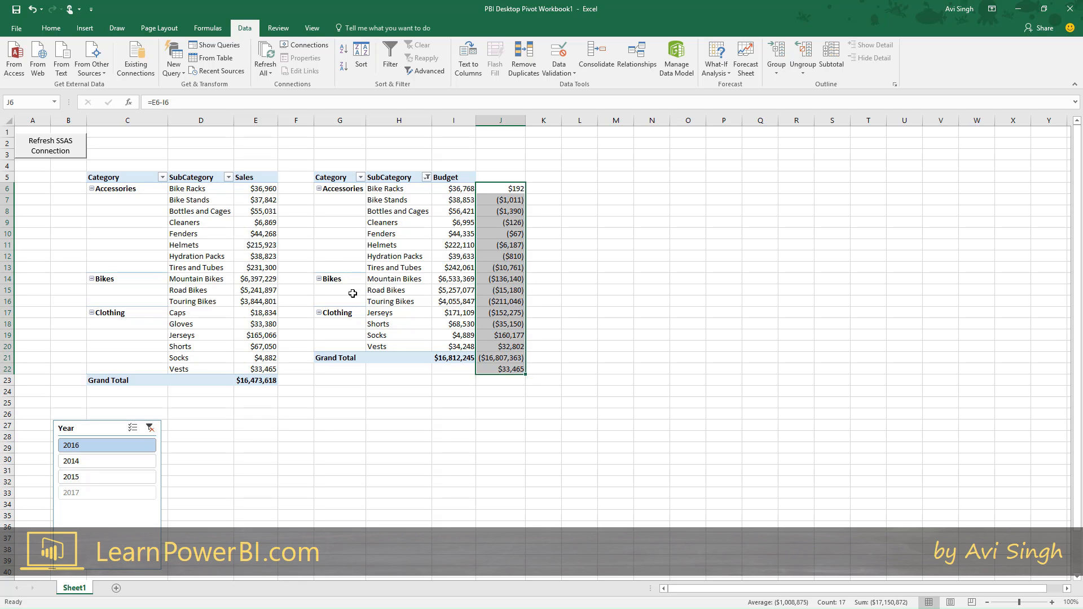
mouse_move(204, 313)
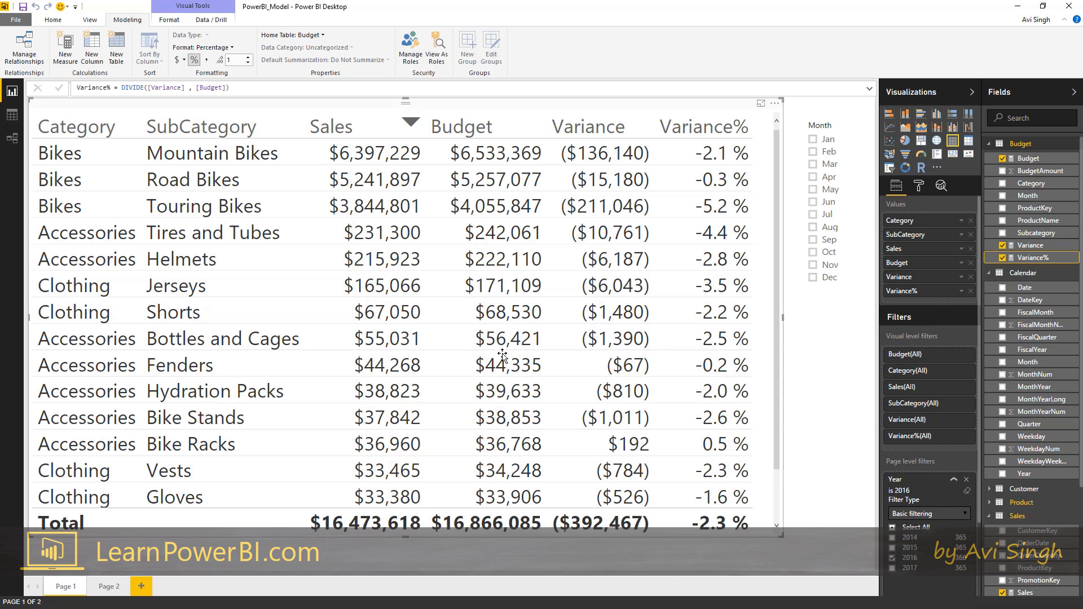
mouse_move(502, 365)
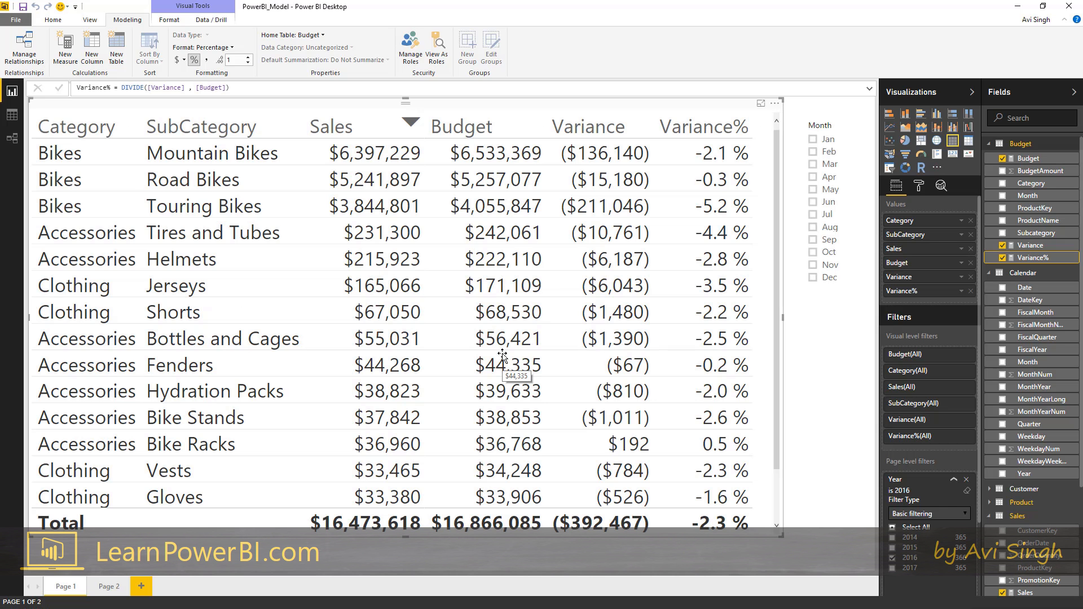